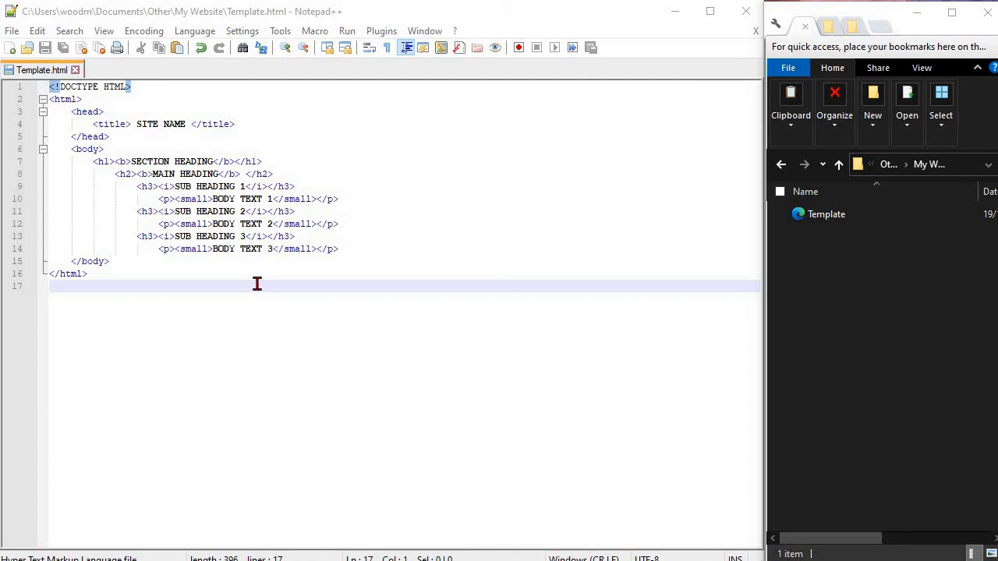
pyautogui.moveTo(261, 276)
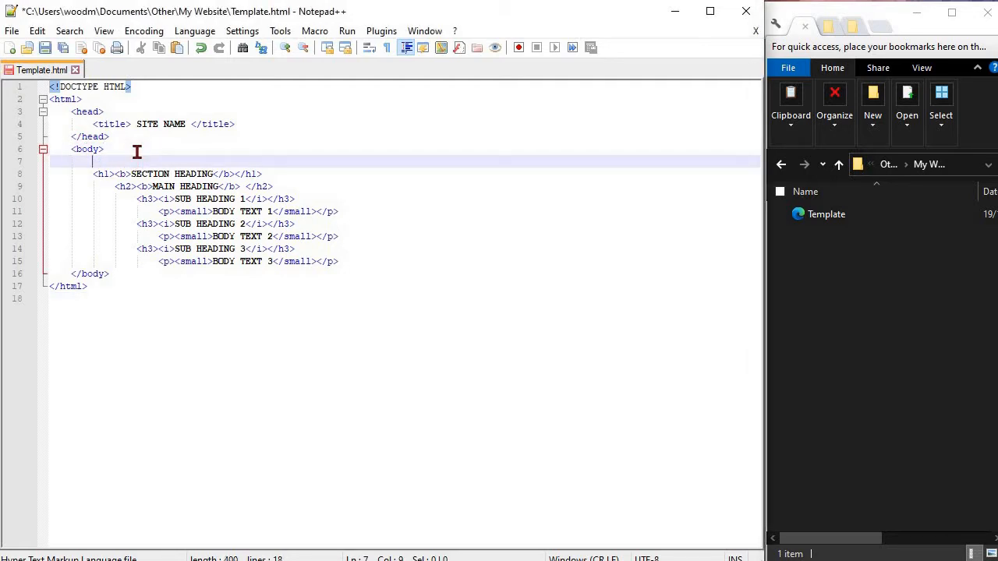
# Write the opening tag <div id="section1"> on the line above the headings
pyautogui.write('<')
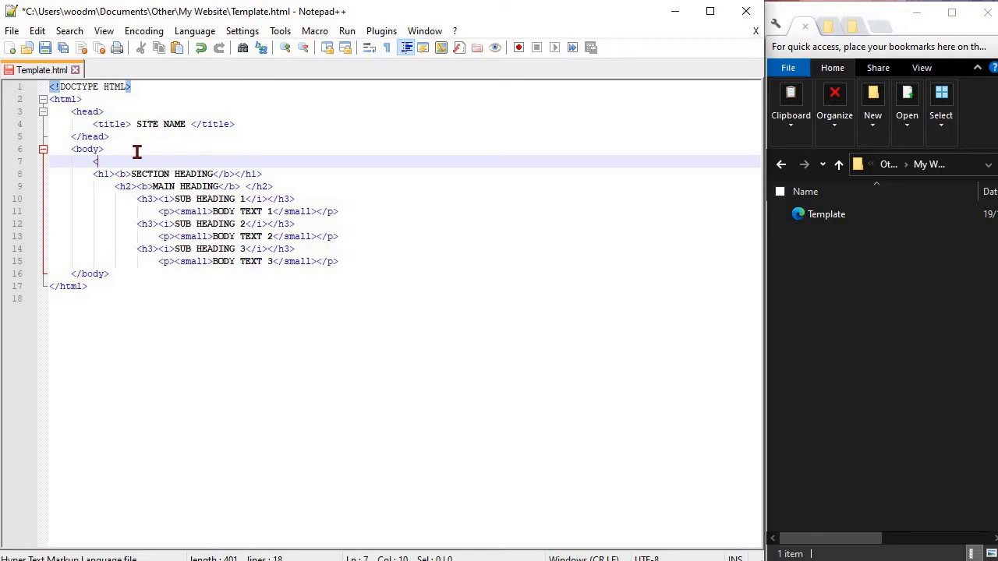
pyautogui.write('div i')
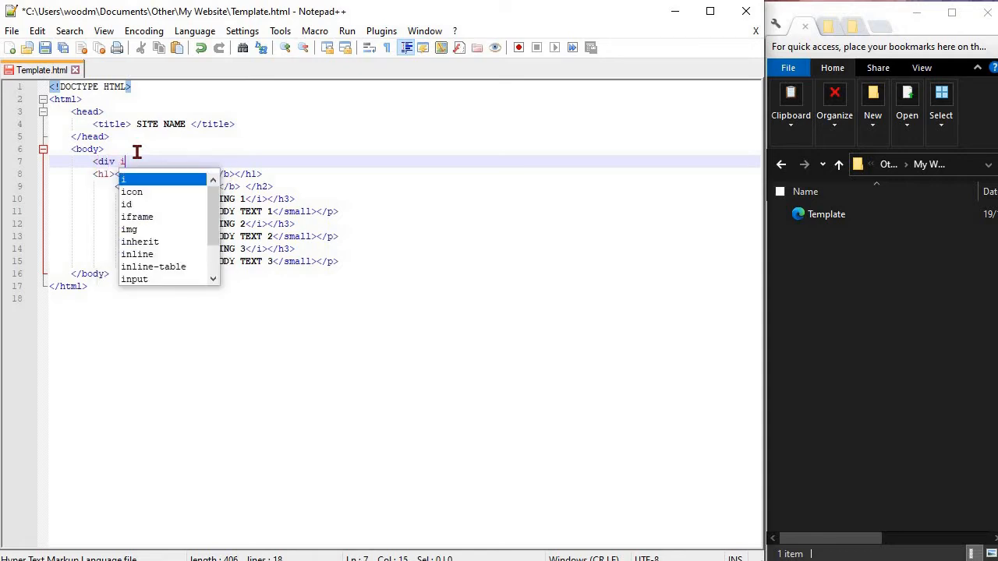
pyautogui.write('d=')
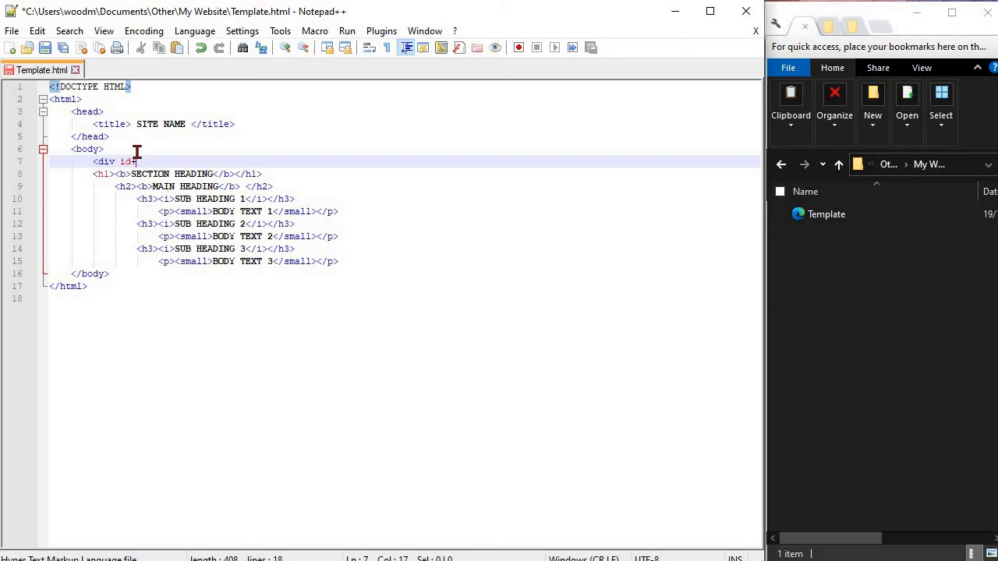
pyautogui.moveTo(133, 161)
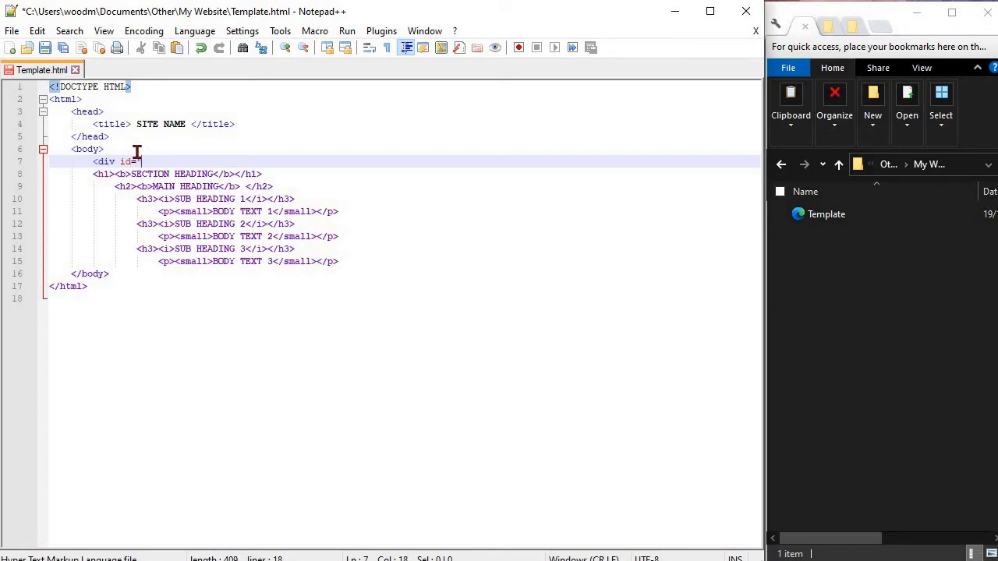
pyautogui.write('section1')
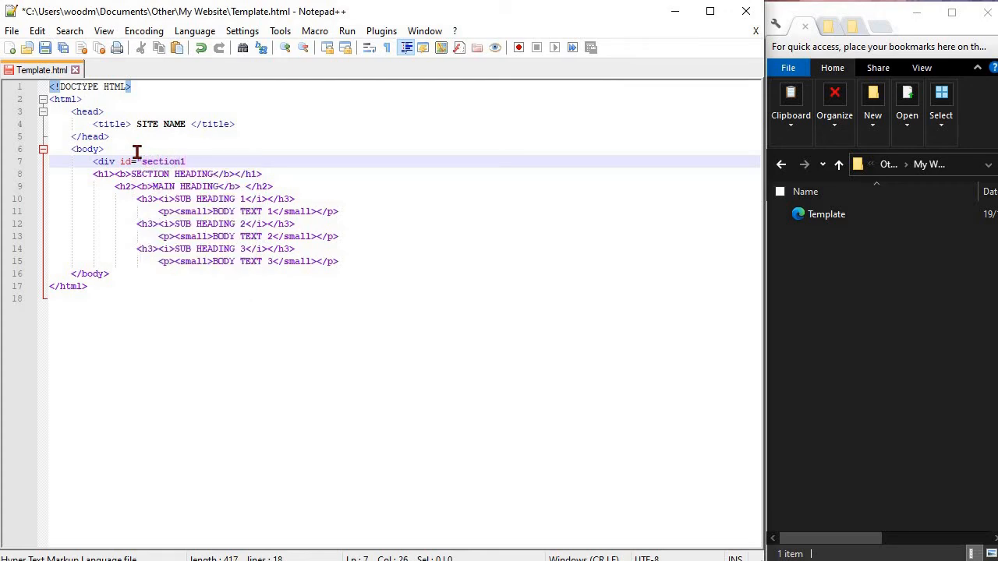
pyautogui.write('"')
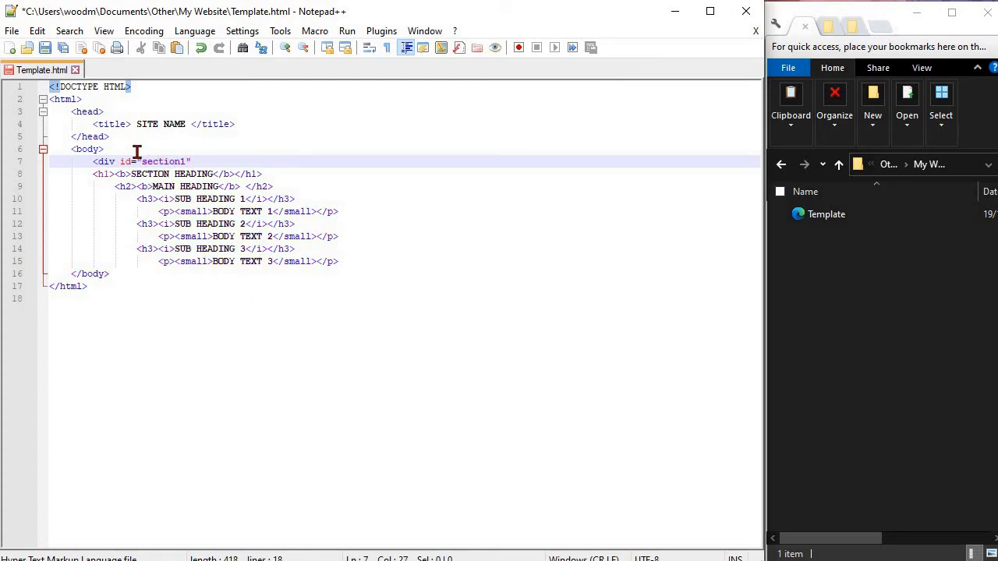
pyautogui.write('>')
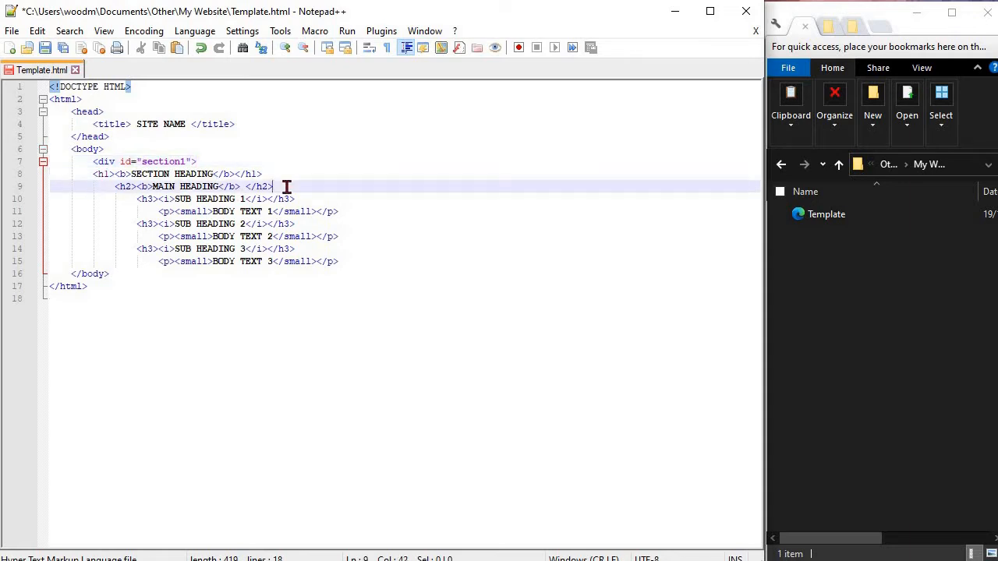
# Add a closing </div> on a new line below the MAIN HEADING h2 line
pyautogui.press('Enter')
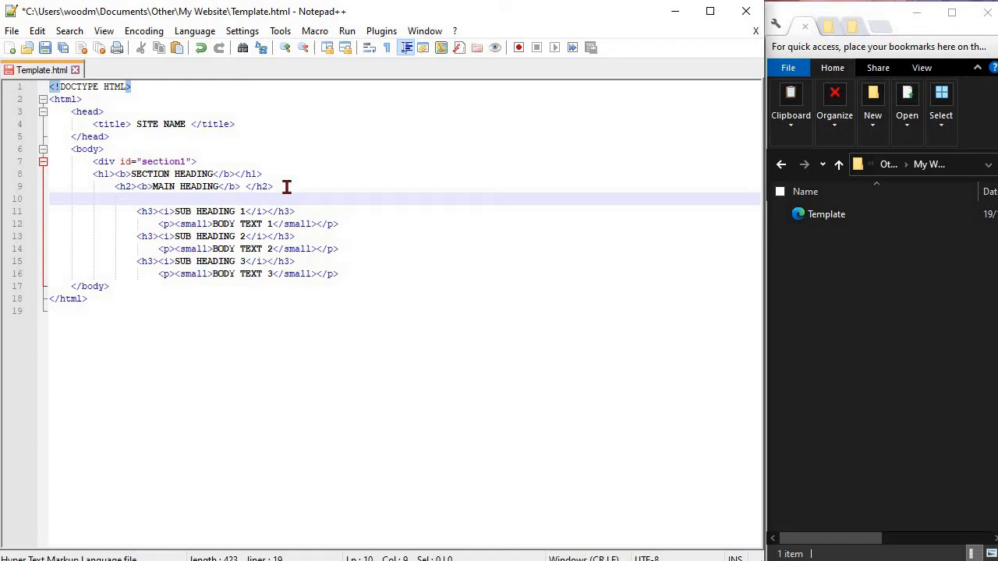
pyautogui.write('</div>')
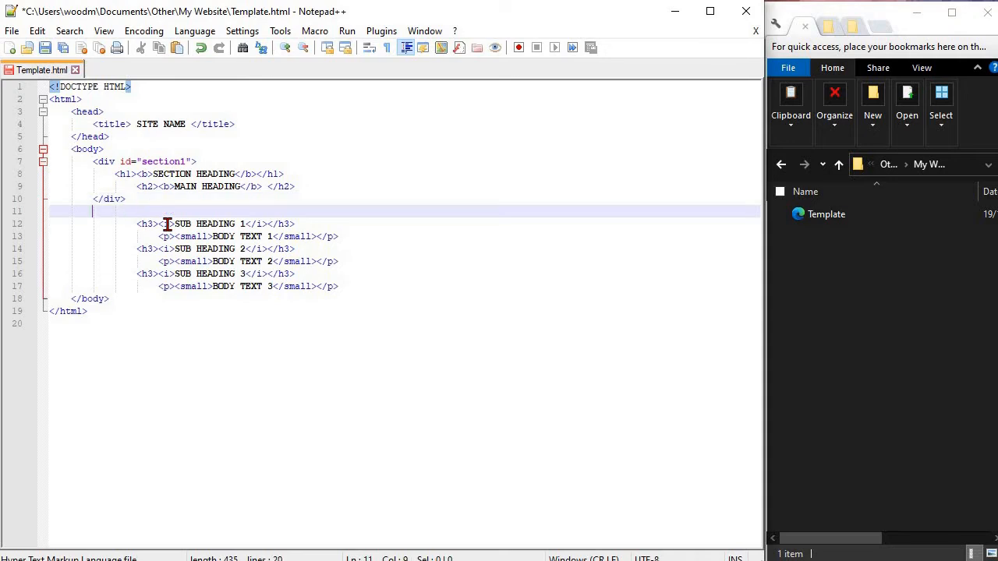
# Write the opening tag <div id="section2"> above SUB HEADING 1
pyautogui.write('<')
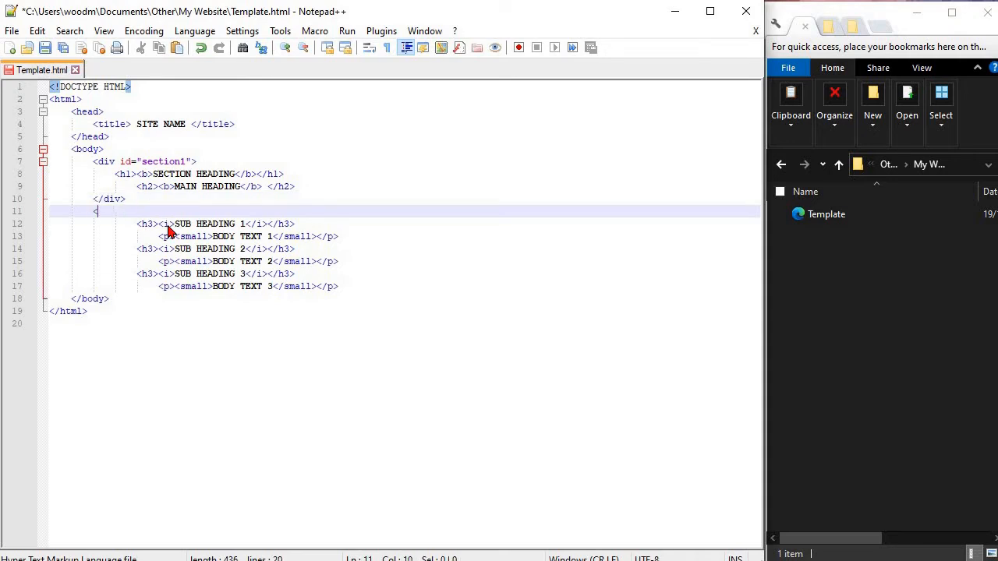
pyautogui.write('div id=')
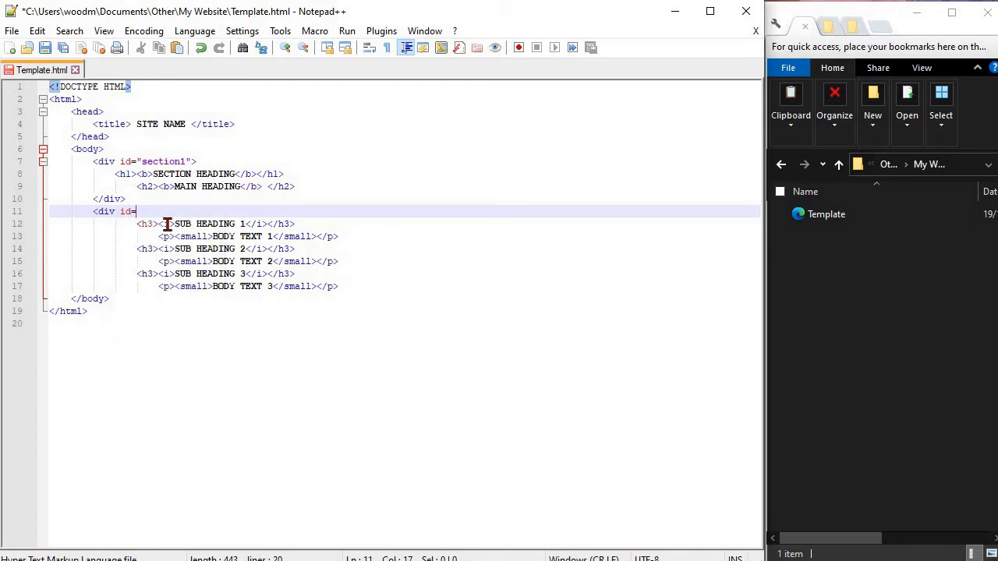
pyautogui.write('"sectio')
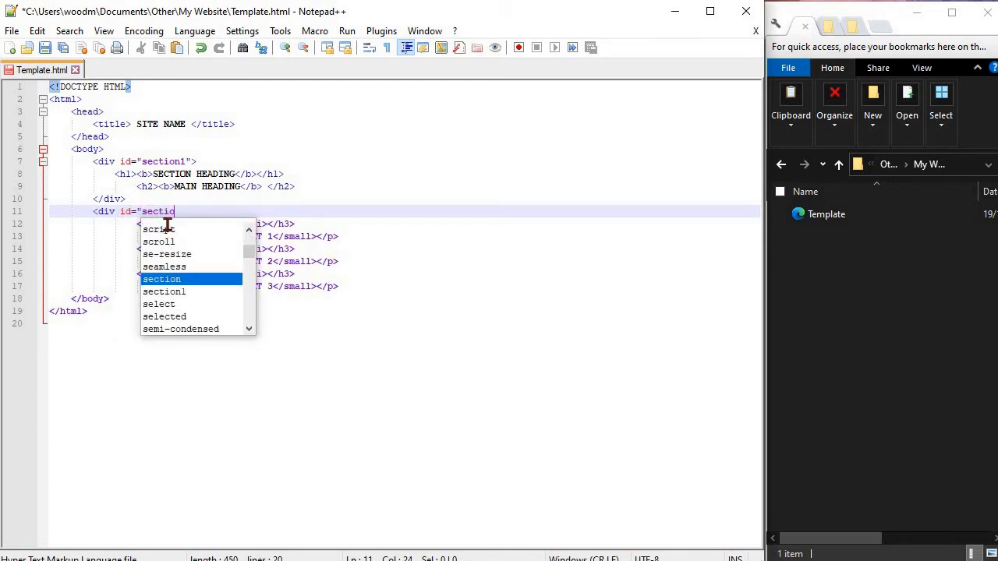
pyautogui.write('2">')
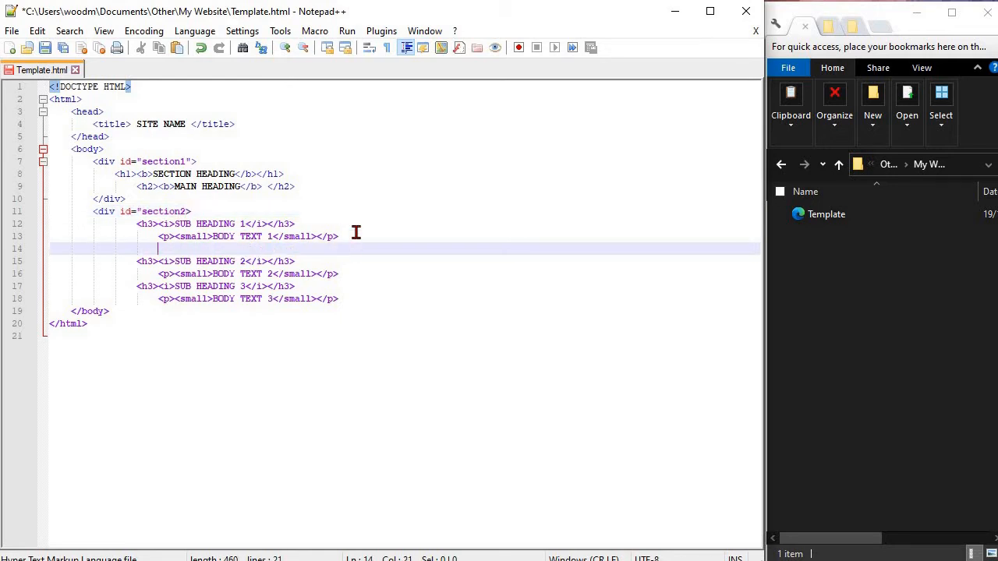
# Type </div> on the blank line below BODY TEXT 1 to close section2
pyautogui.write('<')
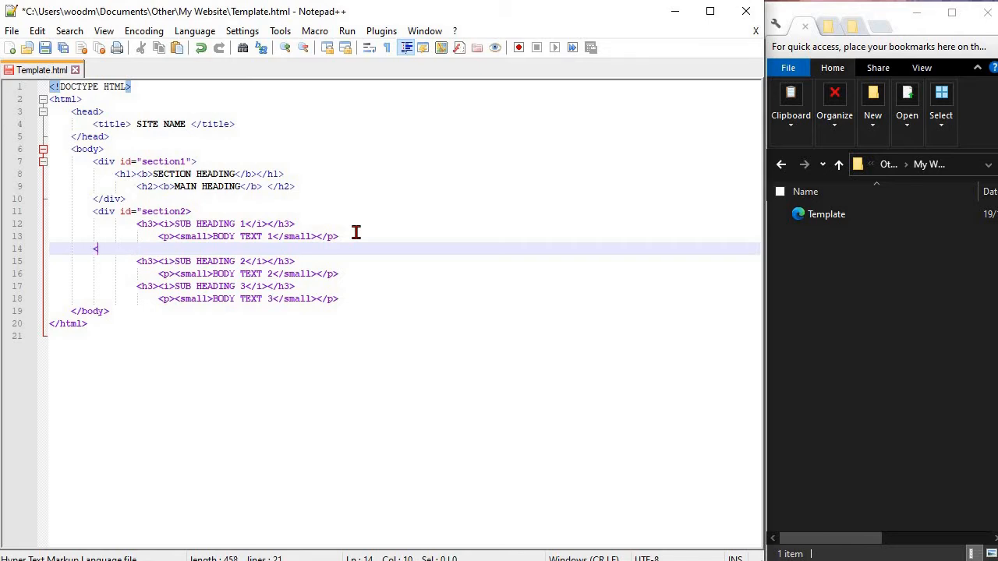
pyautogui.write('/div>')
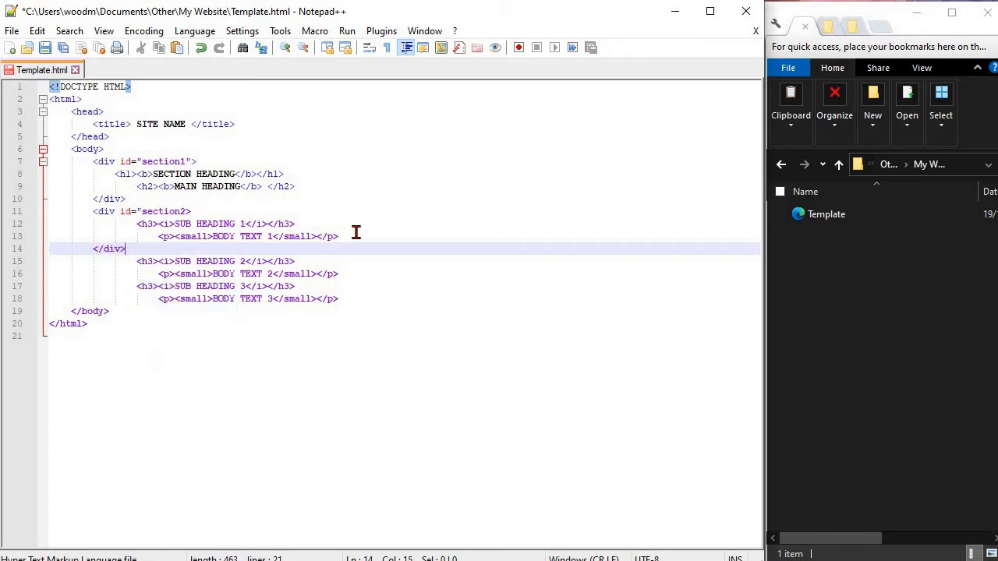
pyautogui.moveTo(396, 264)
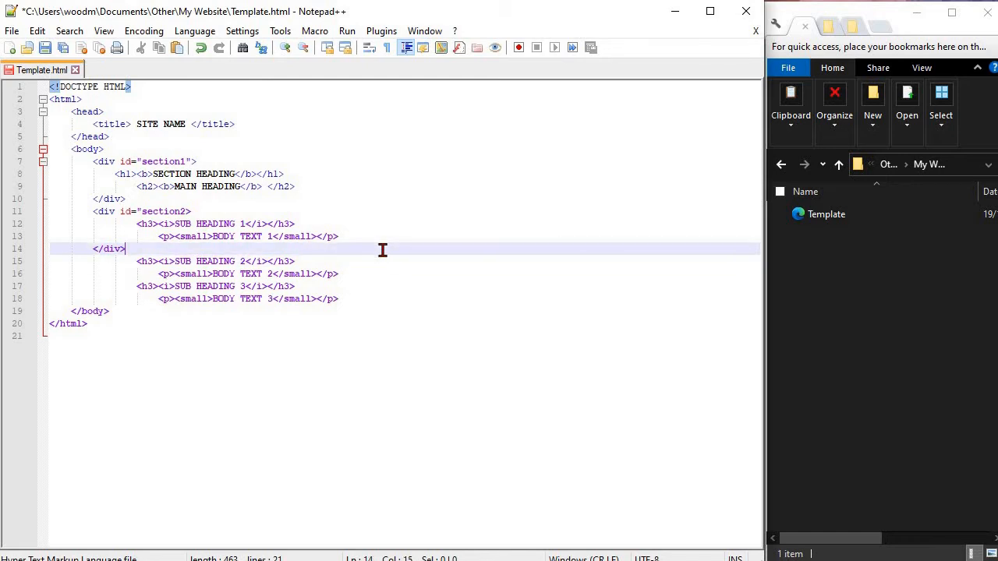
# Write the opening tag <div id="section3"> above SUB HEADING 2
pyautogui.write('<d')
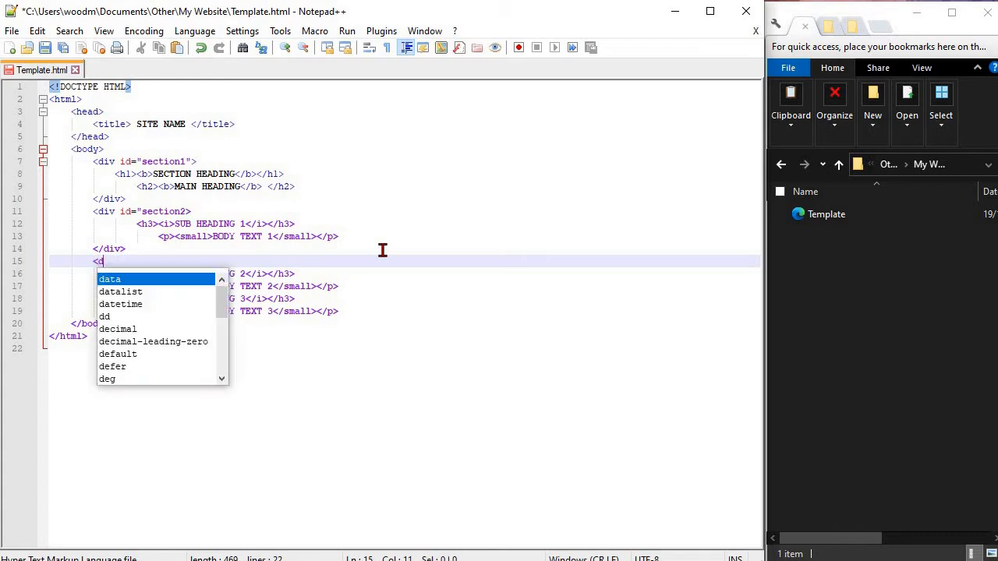
pyautogui.write('iv id=')
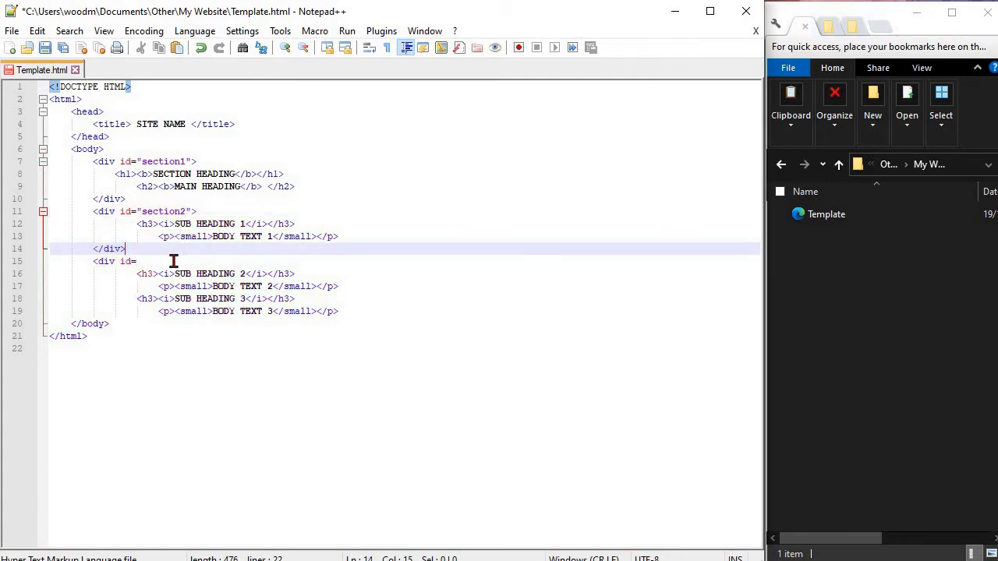
pyautogui.write('"section3')
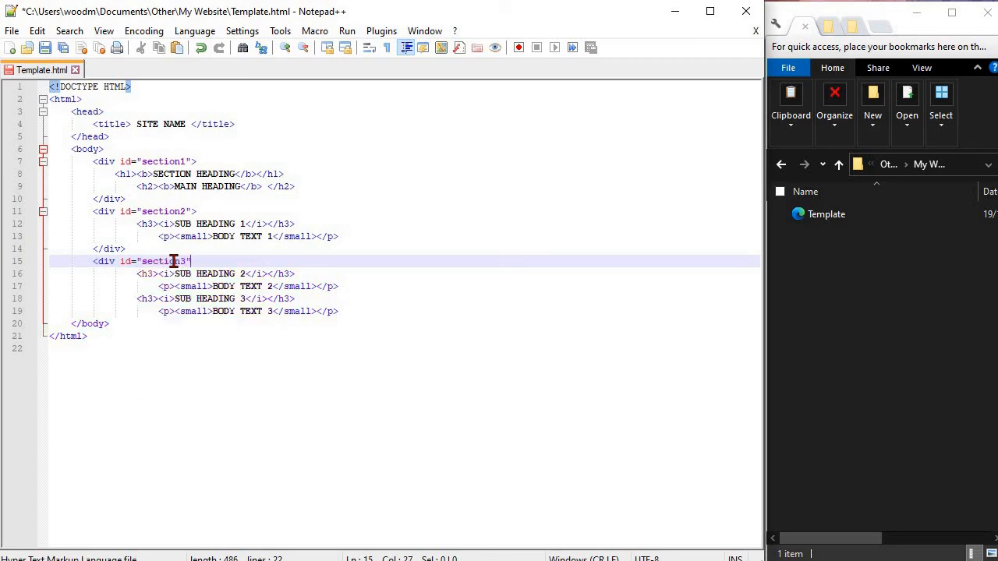
pyautogui.write('>')
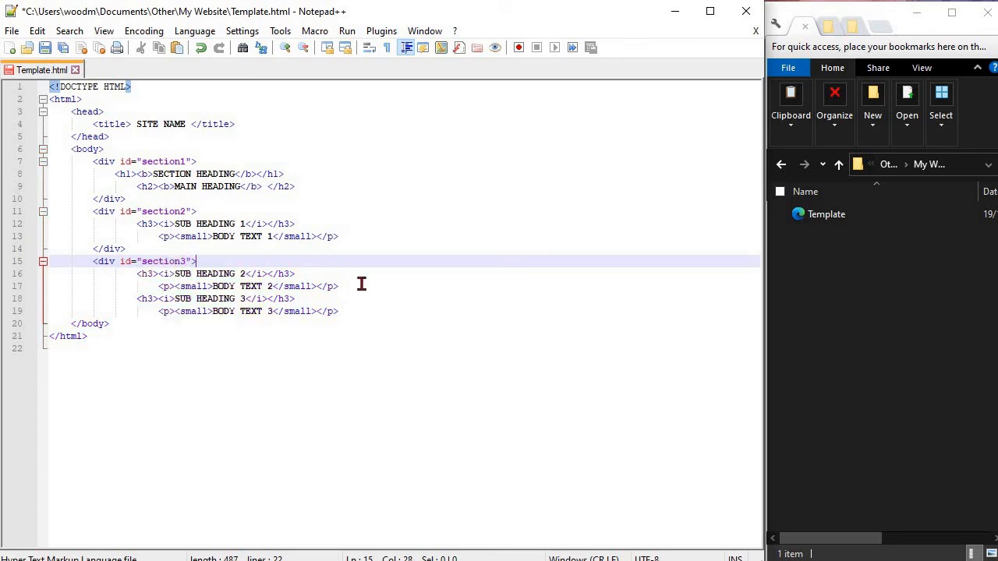
# Start a closing tag with < on a new line after BODY TEXT 2, then open the Edit menu
pyautogui.press('Enter')
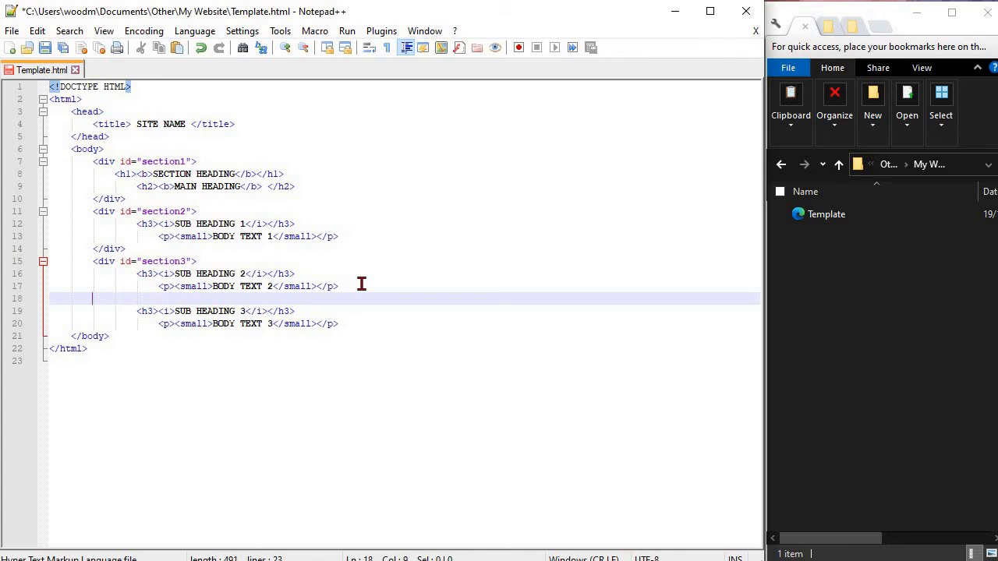
pyautogui.write('<')
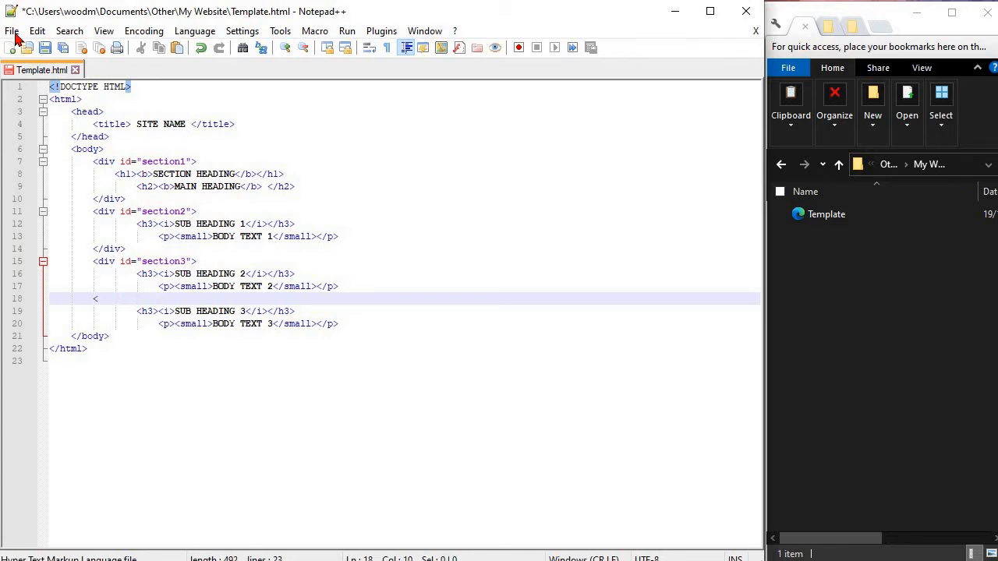
pyautogui.click(37, 30)
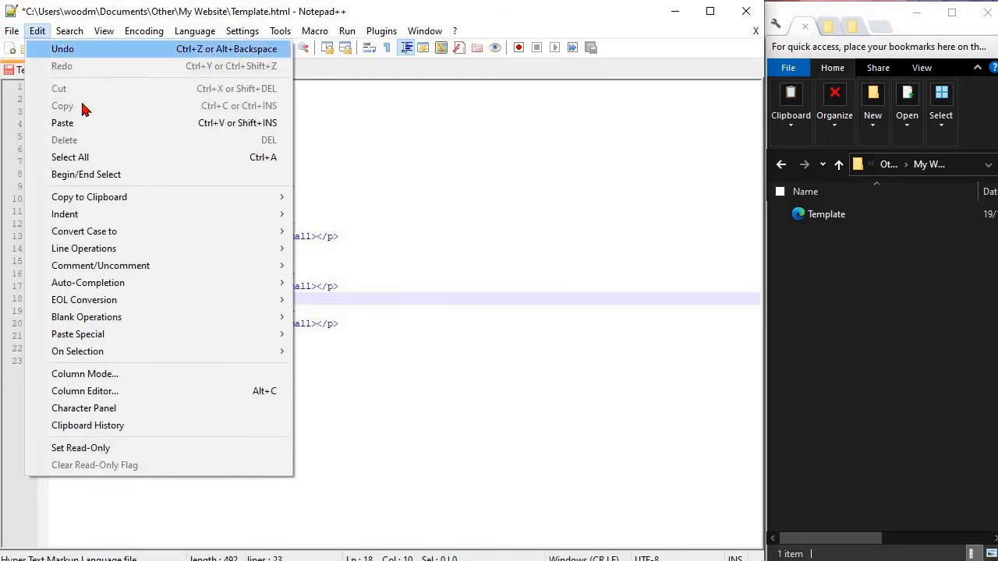